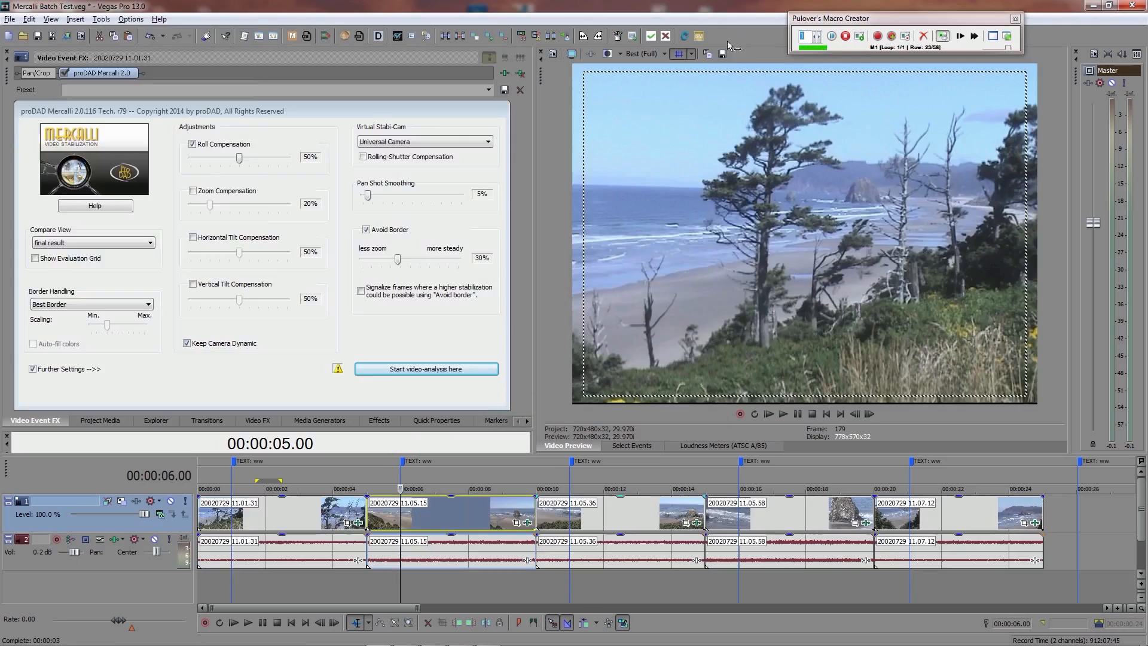
- Let the macro click through the remaining Mercalli renders and acknowledge the no-more-events notice
left_click(425, 368)
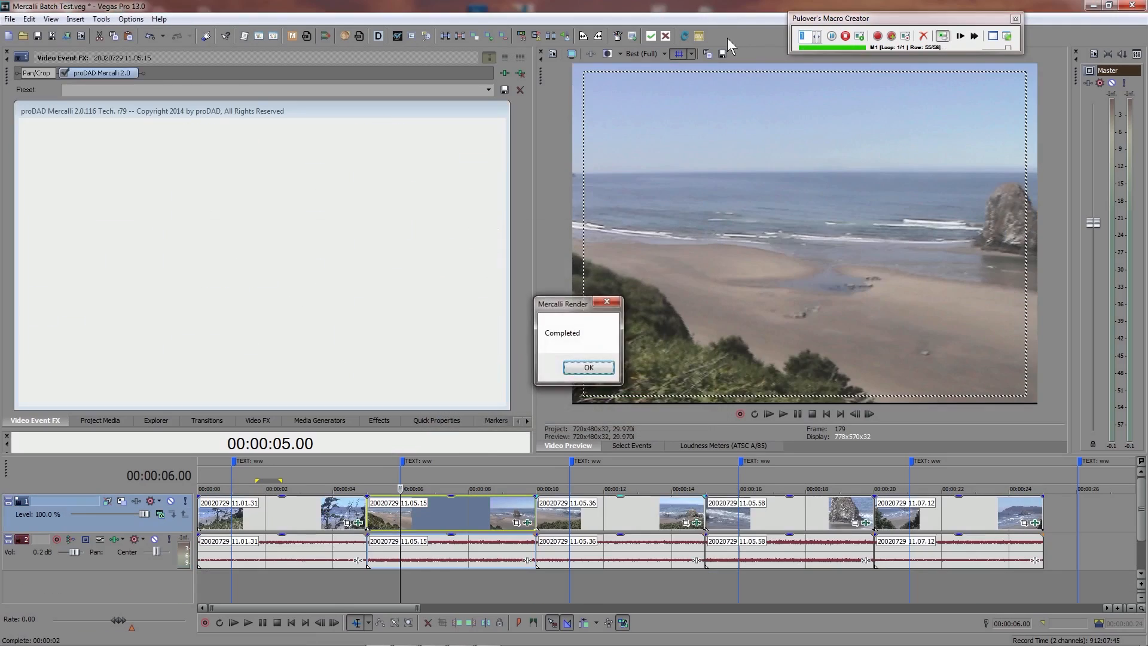
left_click(589, 367)
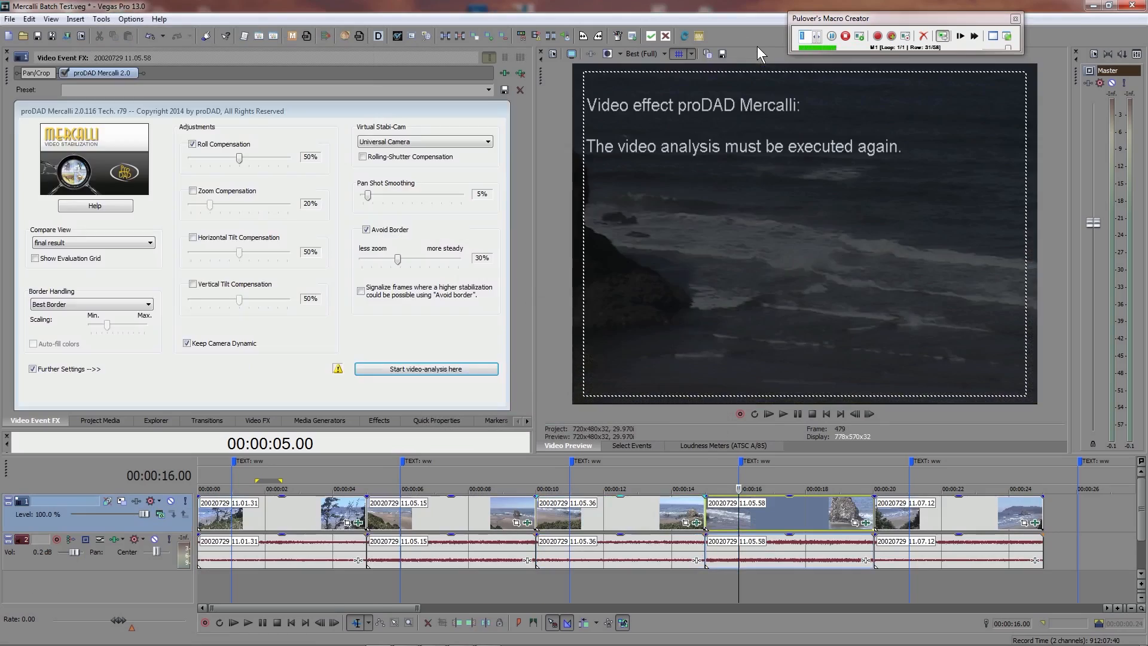
left_click(426, 368)
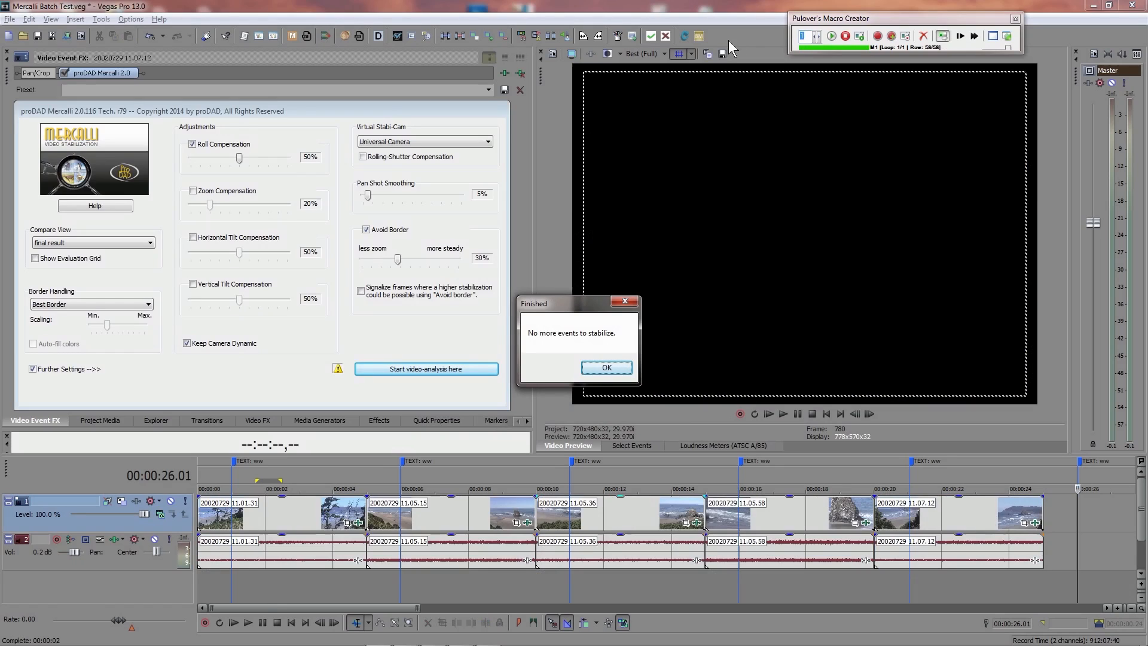
left_click(607, 367)
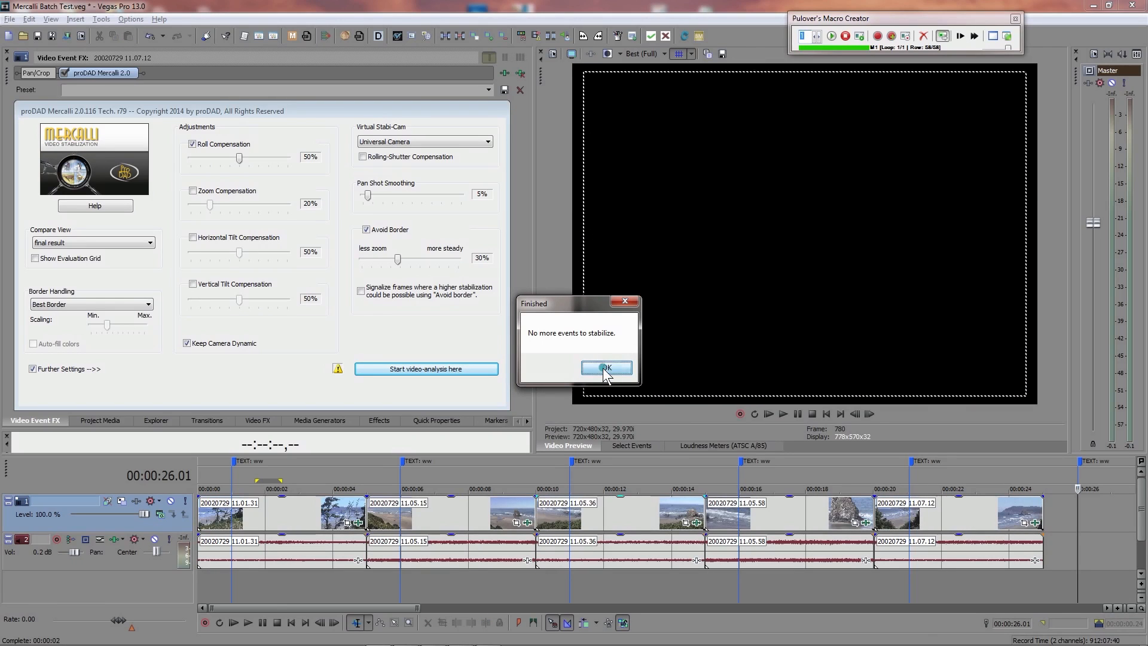
left_click(607, 367)
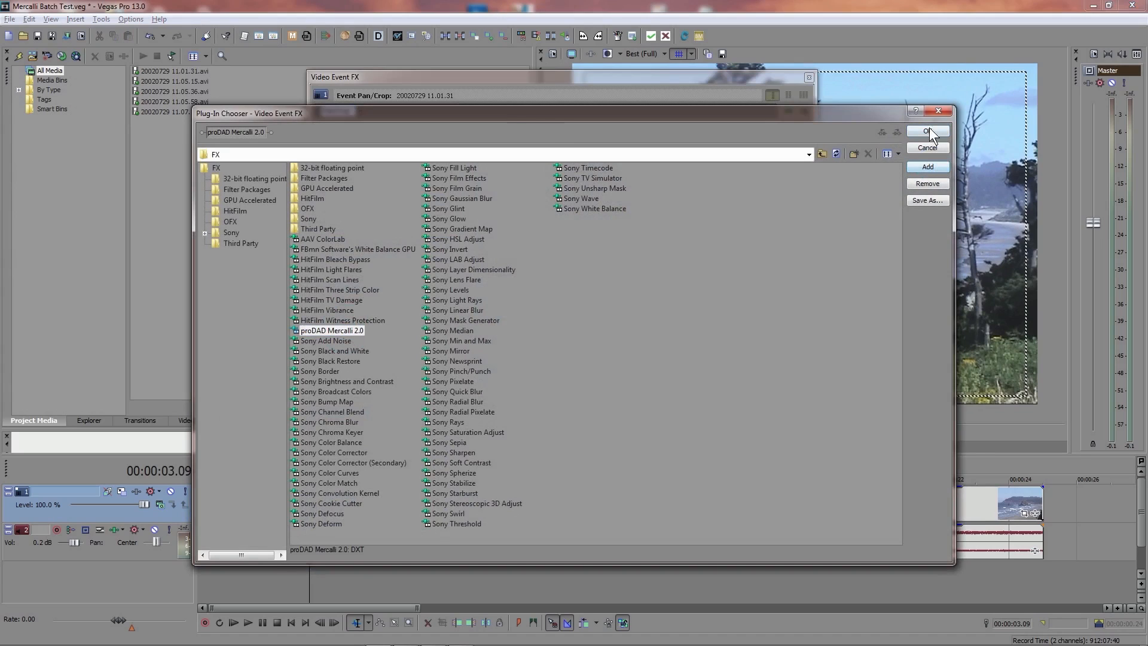
- Add proDAD Mercalli 2.0 to the first beach event from the Plug-In Chooser
left_click(927, 131)
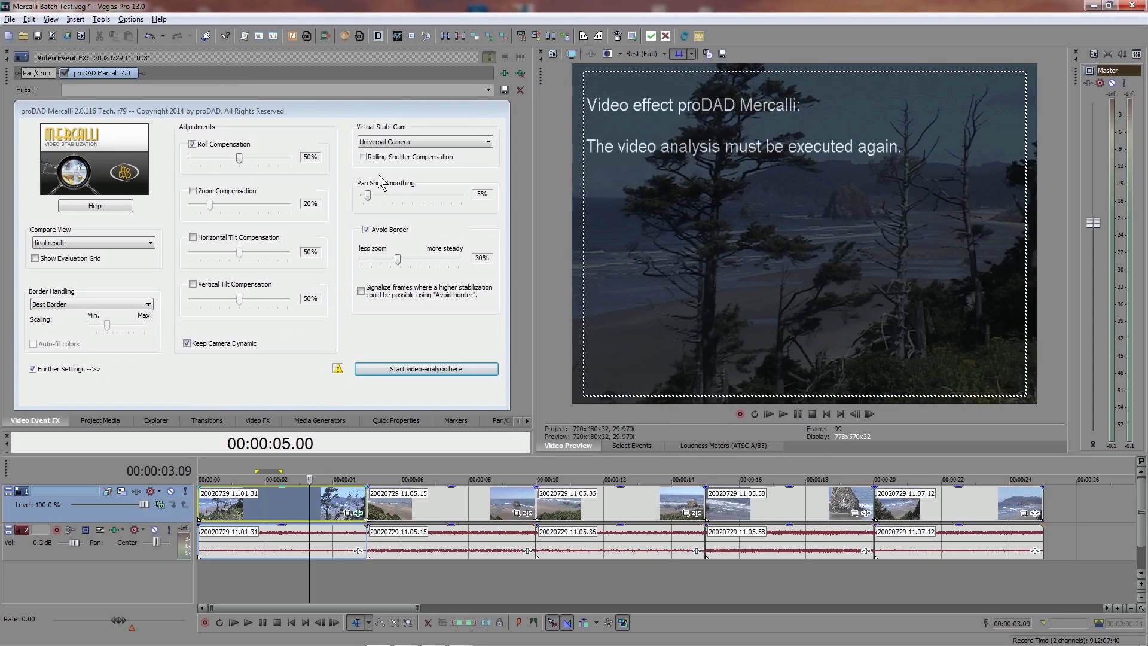
mouse_move(300, 586)
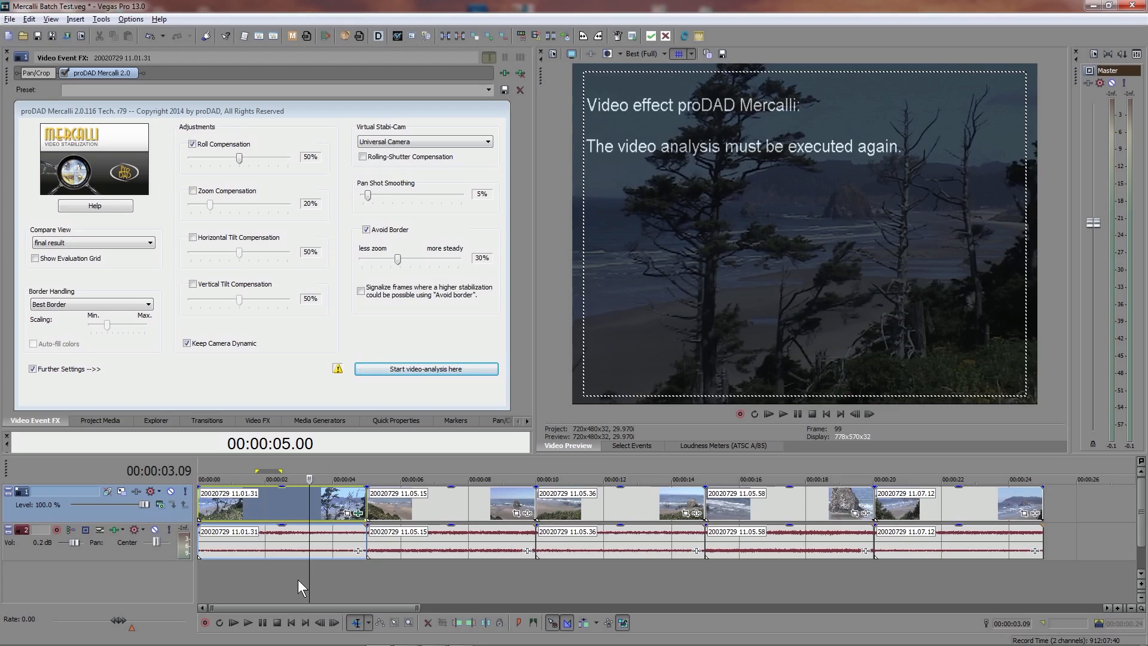
mouse_move(346, 583)
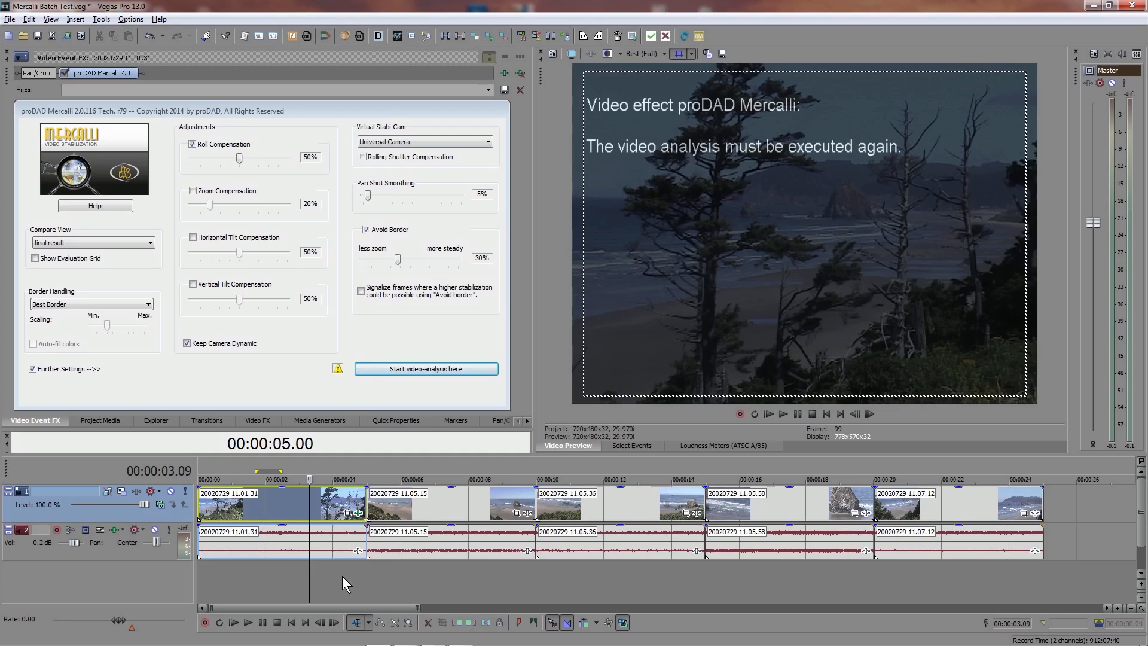
mouse_move(338, 551)
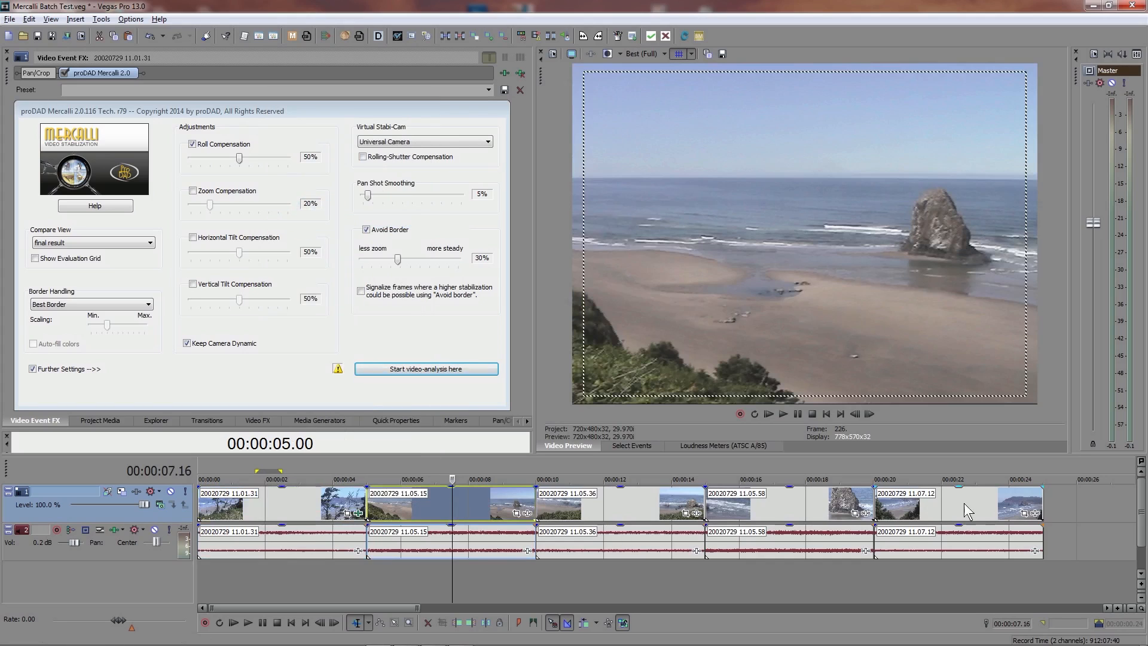
right_click(968, 509)
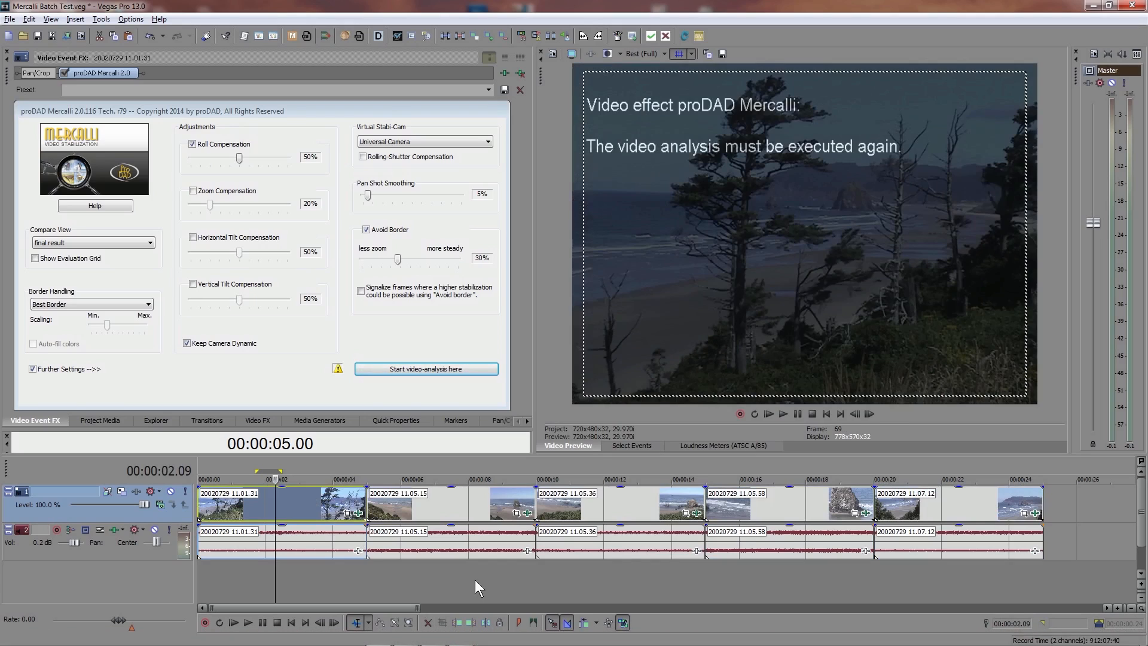
mouse_move(499, 556)
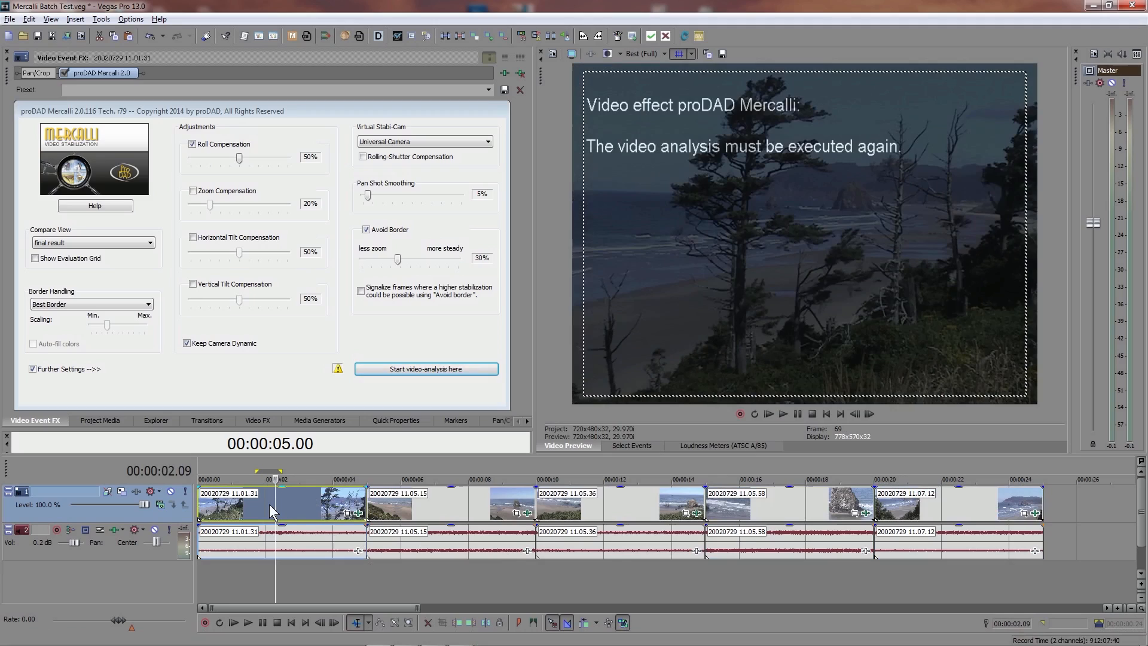
mouse_move(275, 502)
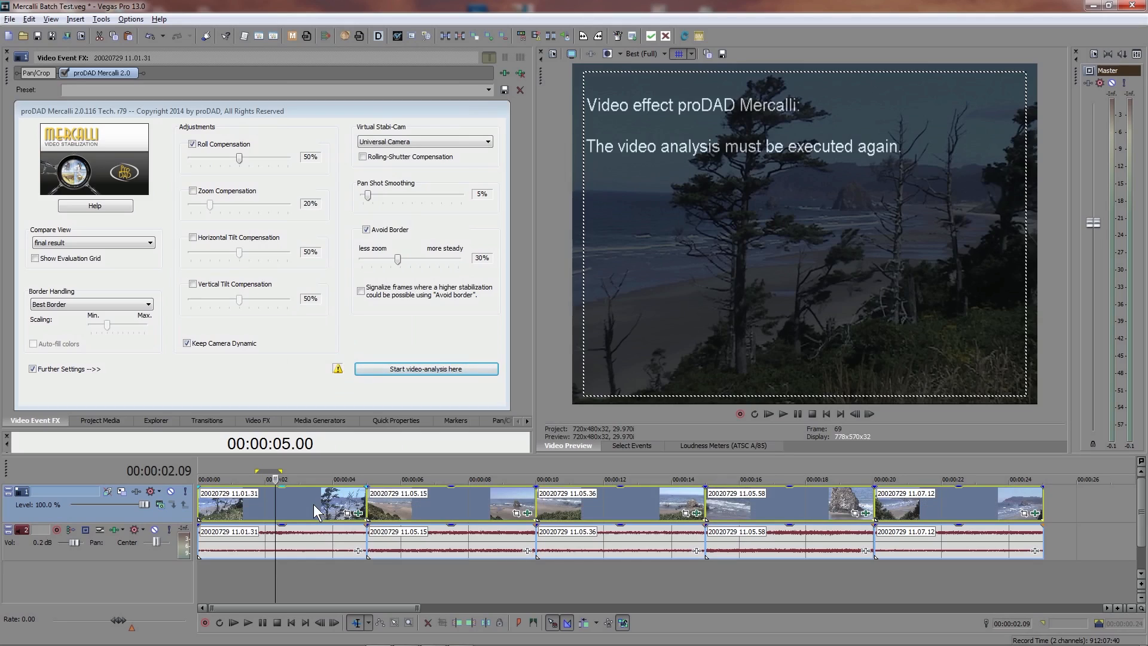
mouse_move(684, 35)
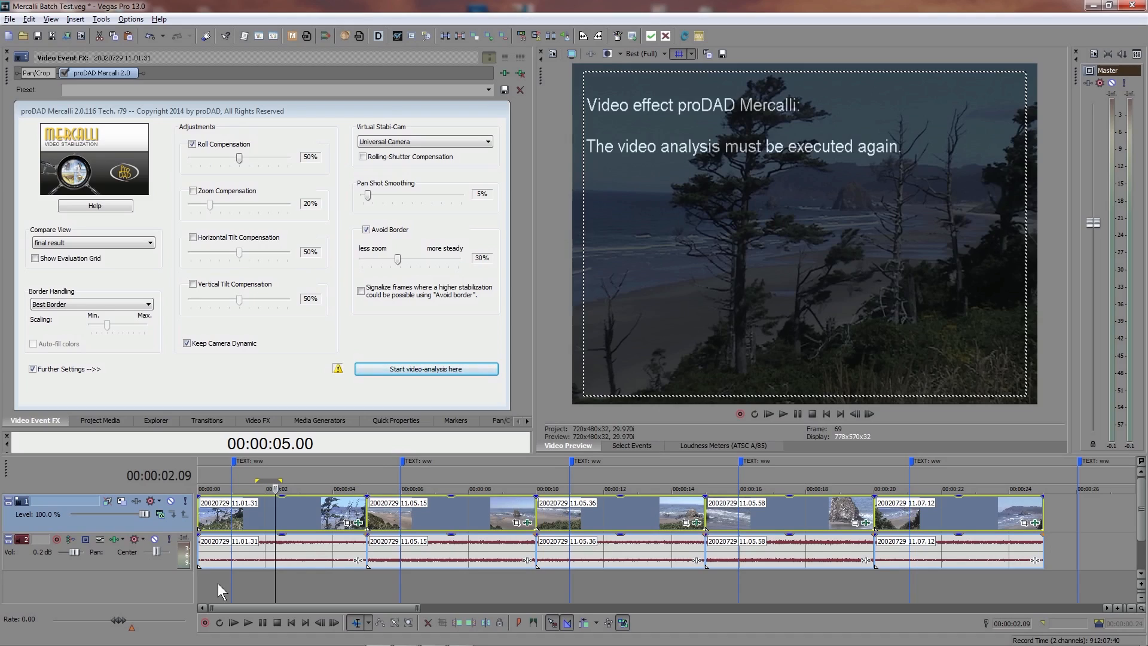
mouse_move(703, 74)
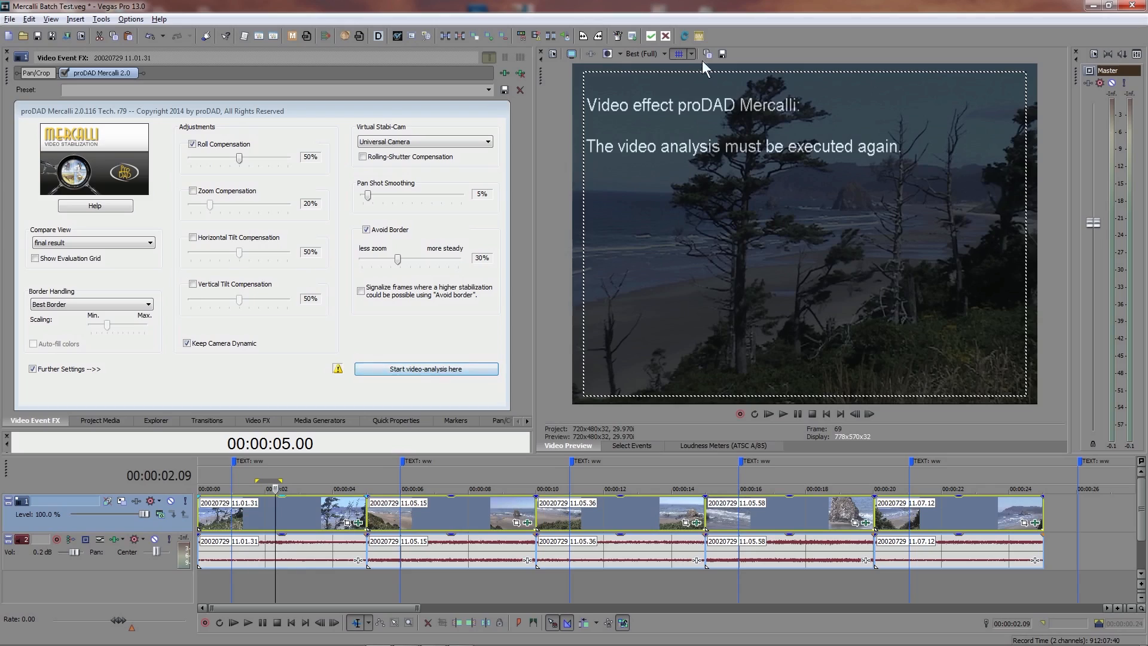
mouse_move(700, 36)
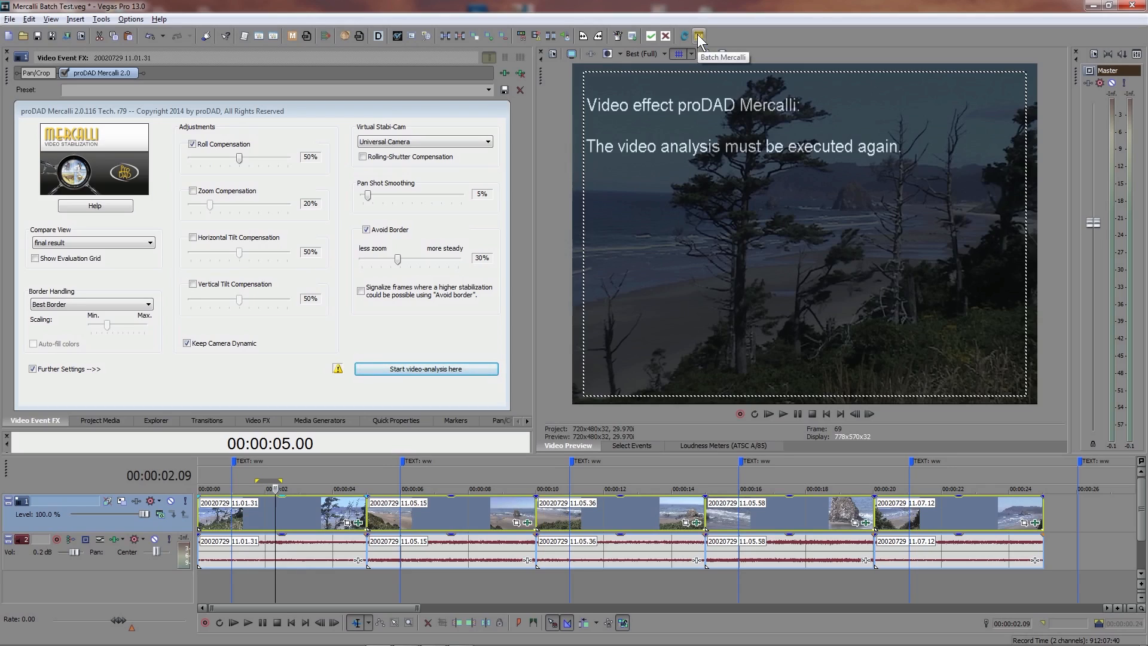
- Launch the Batch Mercalli script and delete the fourth event's marker so it is skipped
left_click(700, 35)
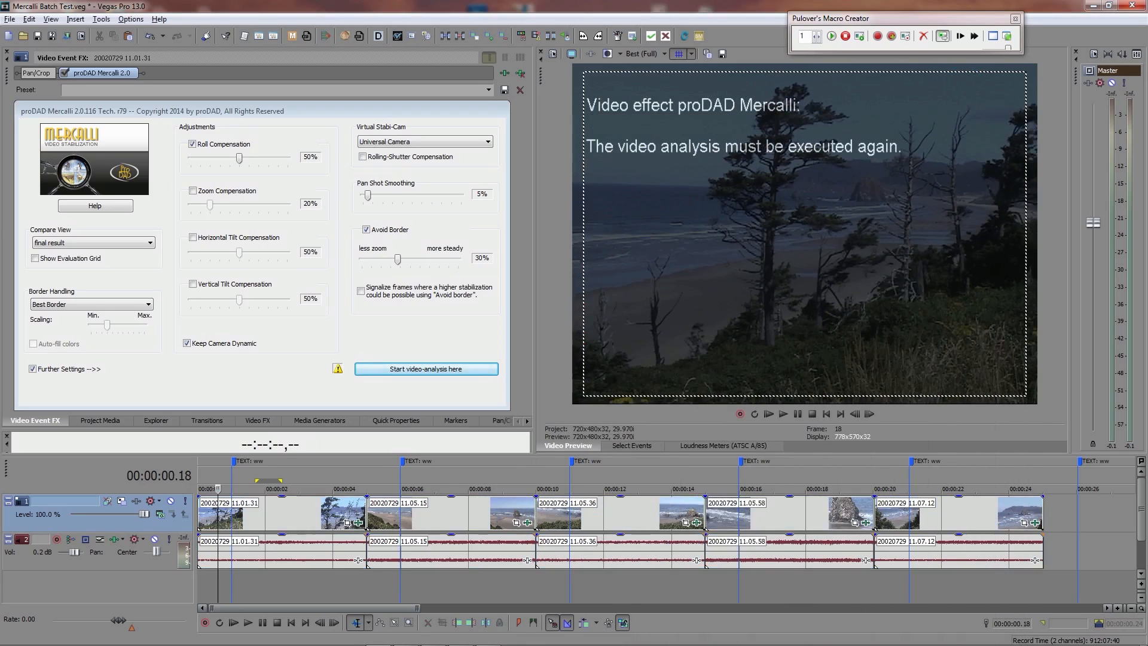
mouse_move(124, 598)
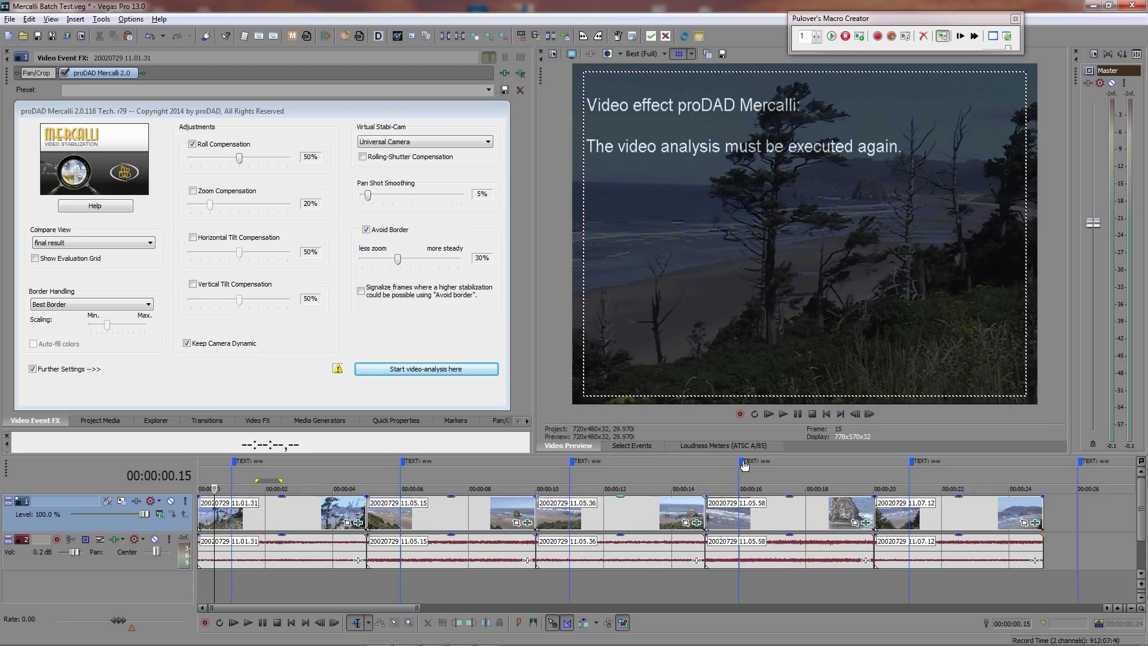
right_click(744, 461)
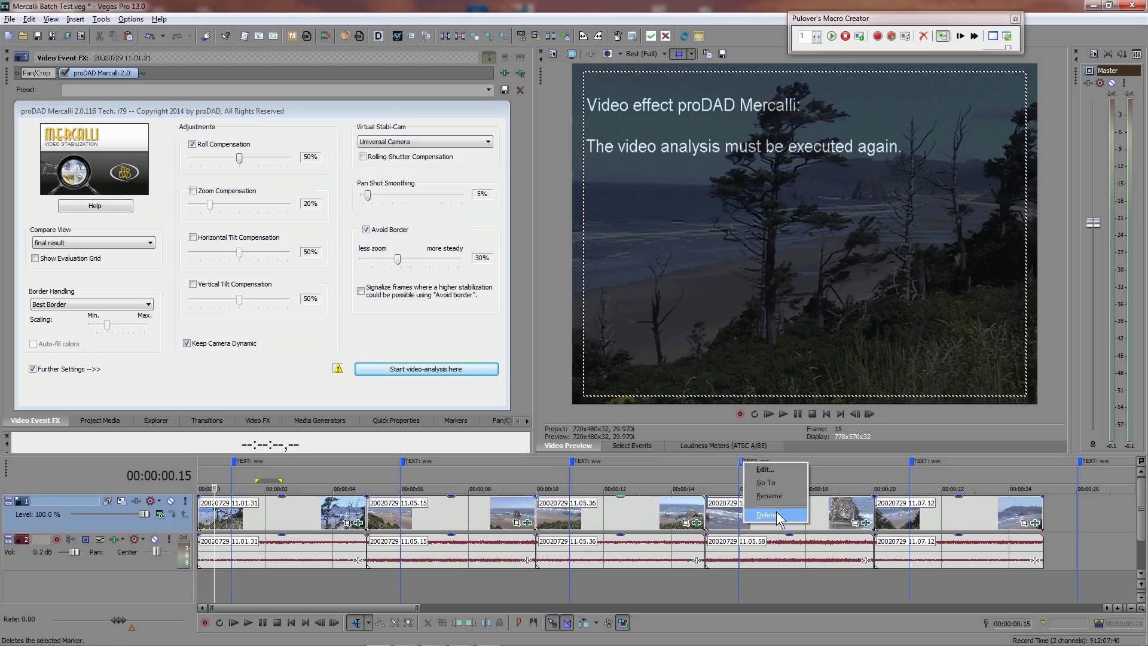
left_click(767, 514)
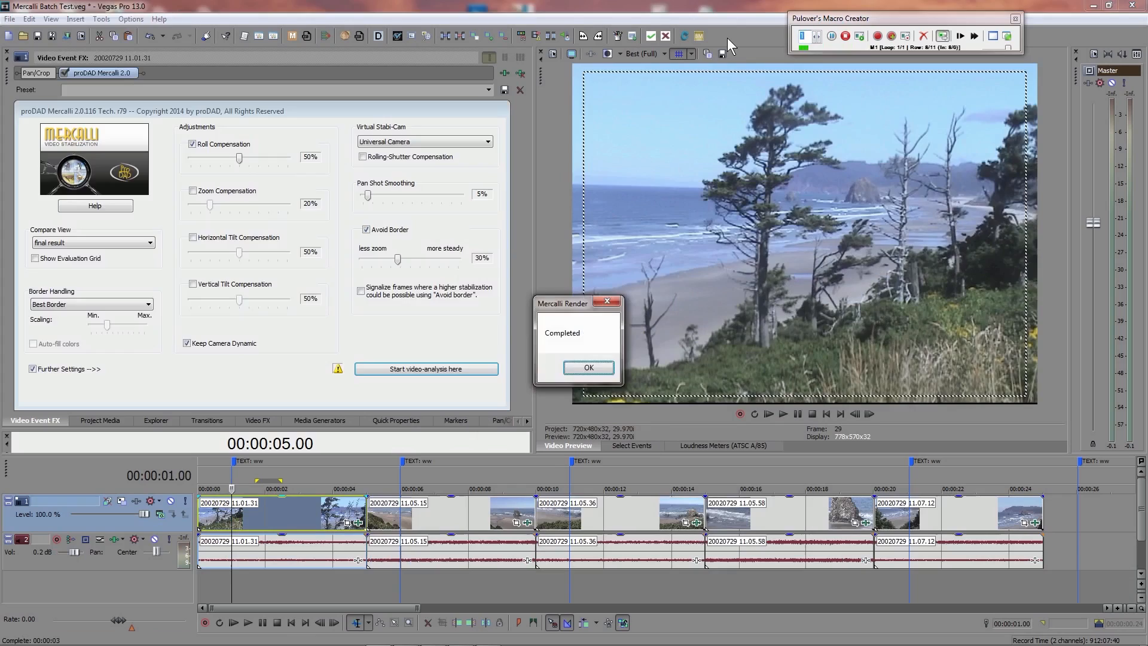
- Let the macro advance through each marked event's Mercalli render in turn
left_click(588, 367)
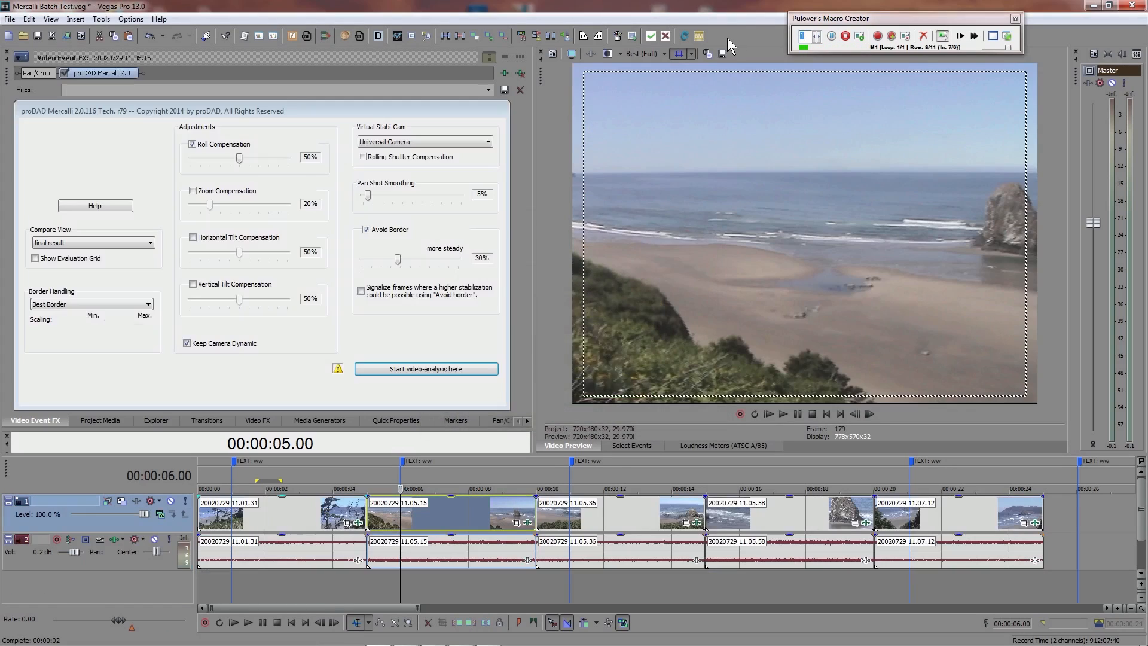
left_click(426, 368)
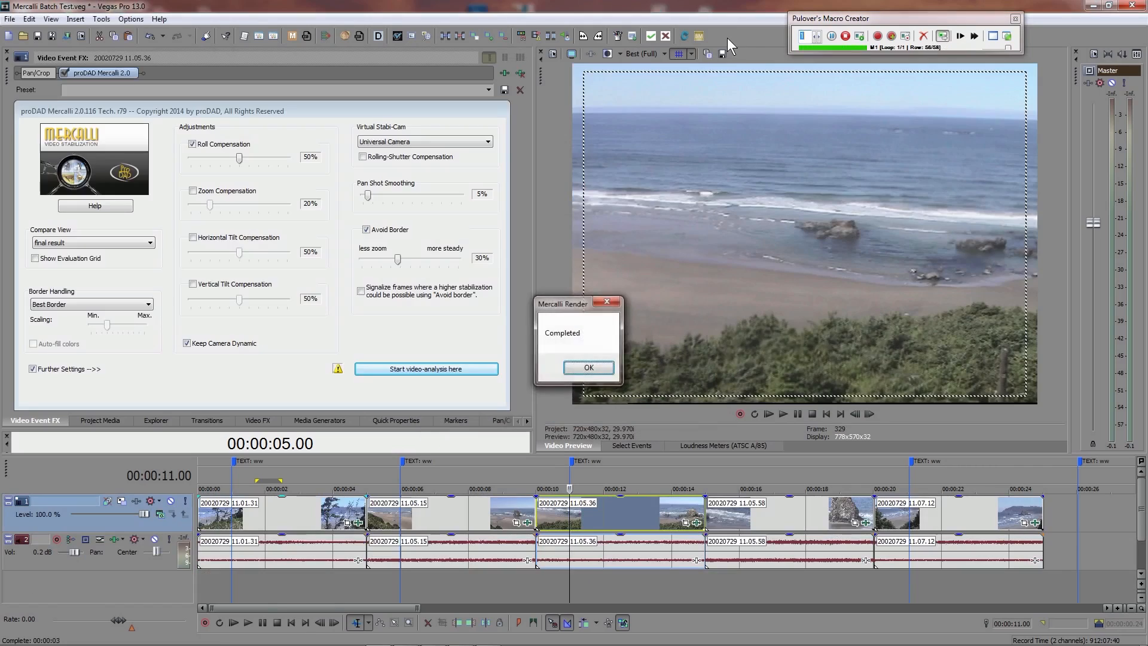
left_click(588, 368)
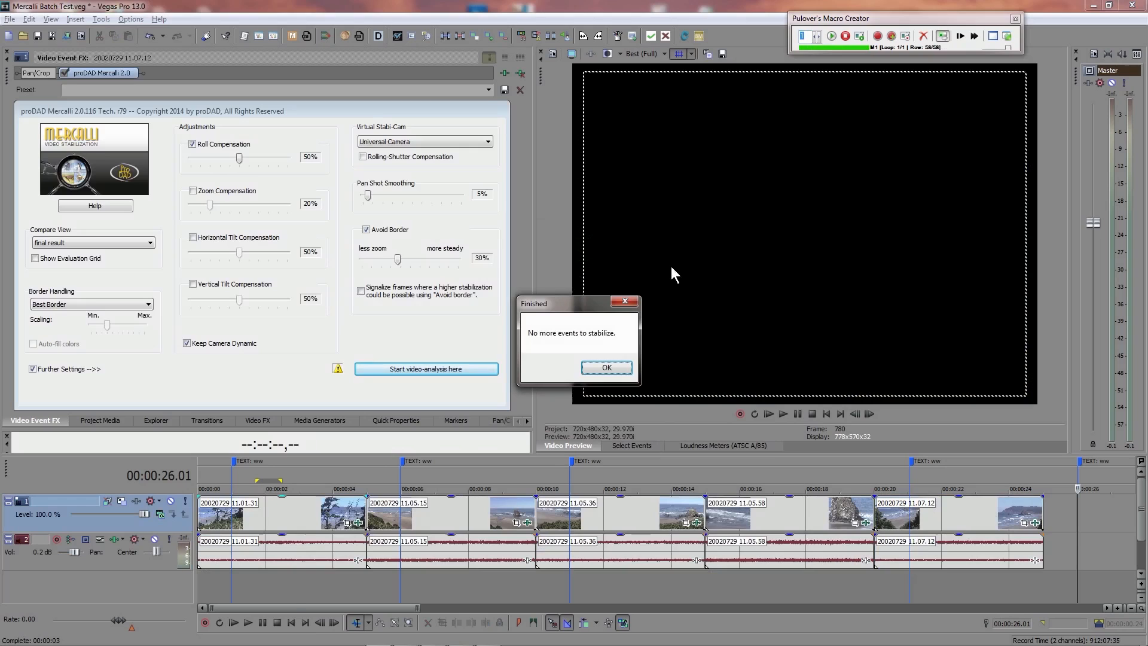
- Dismiss the Finished notice, select the first event's audio and bring up the command-insert options
left_click(606, 367)
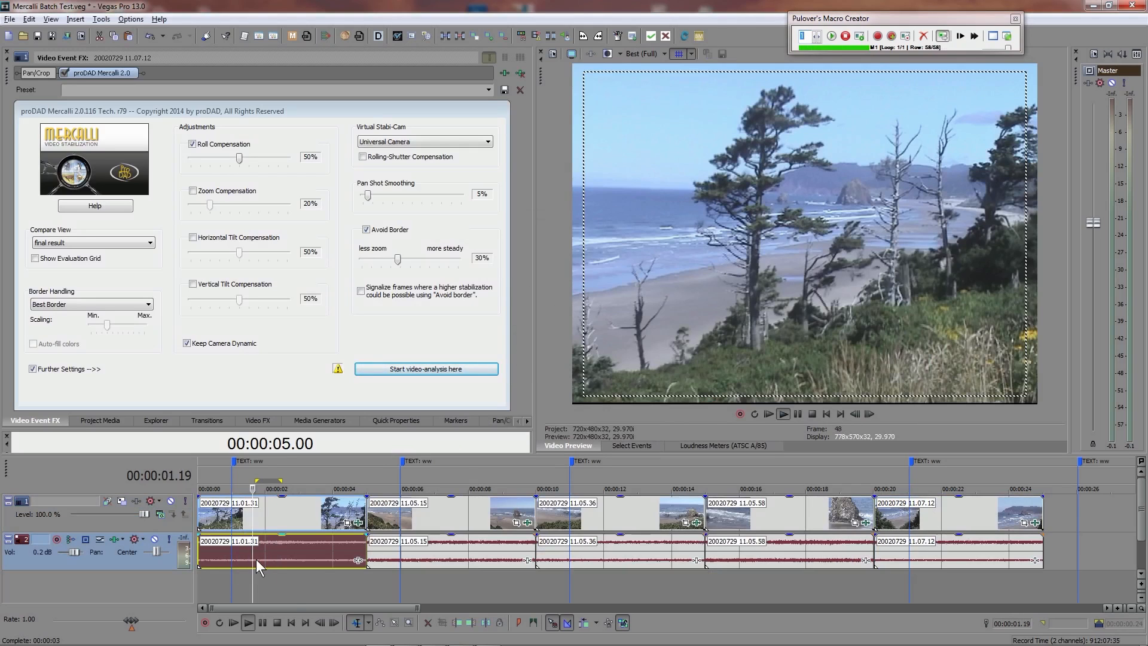
left_click(249, 639)
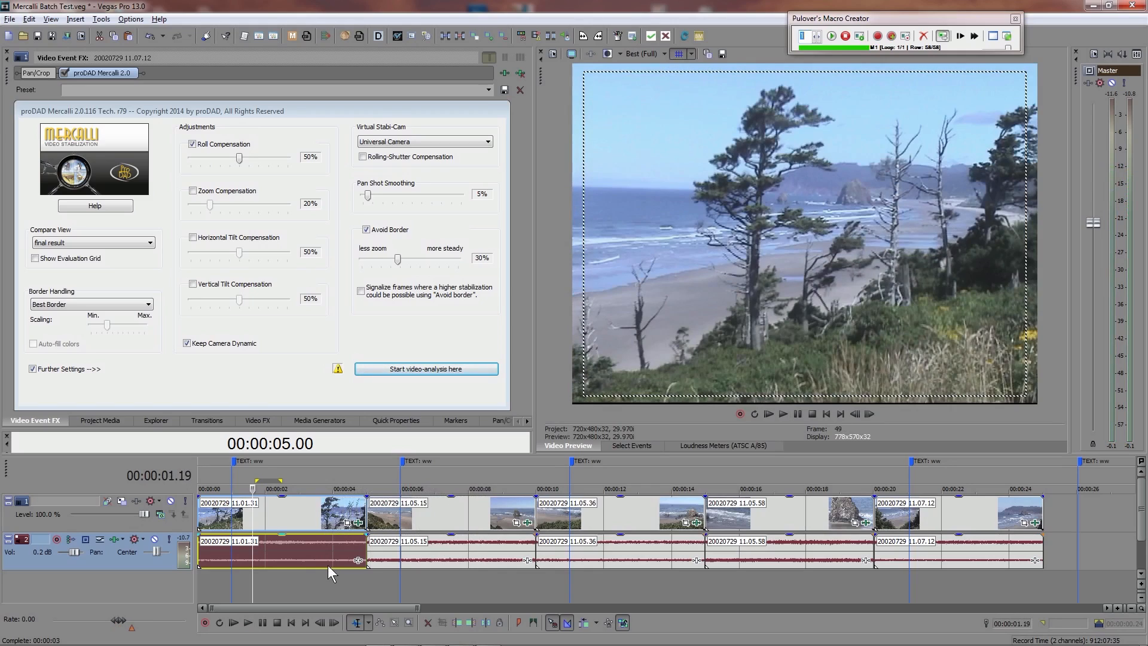
mouse_move(512, 467)
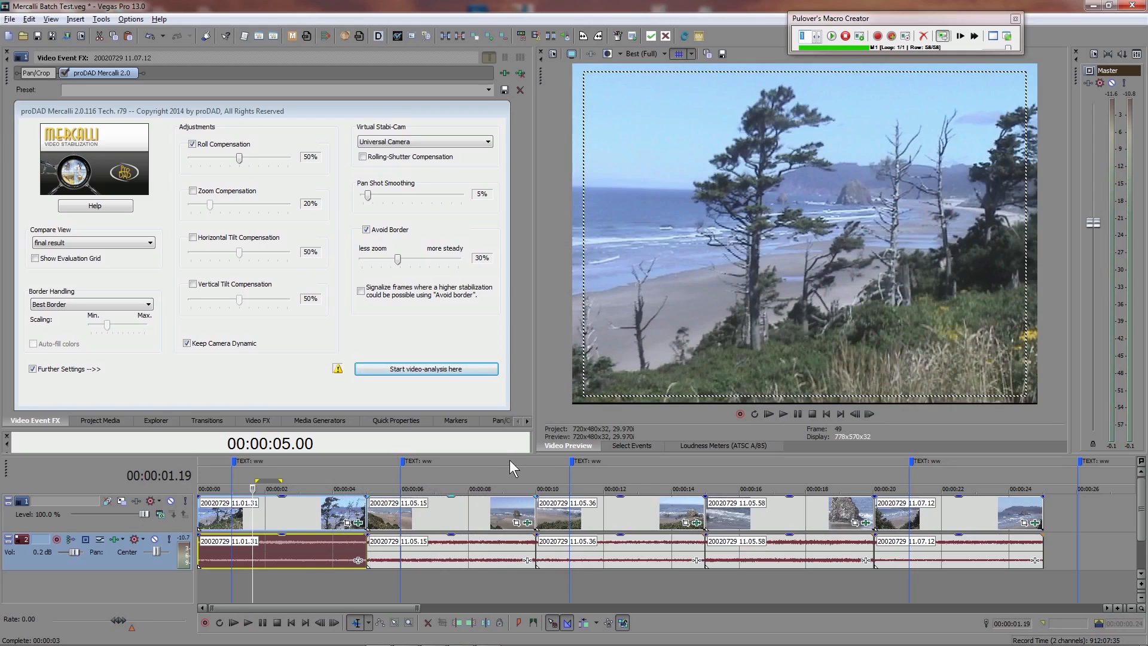
right_click(538, 488)
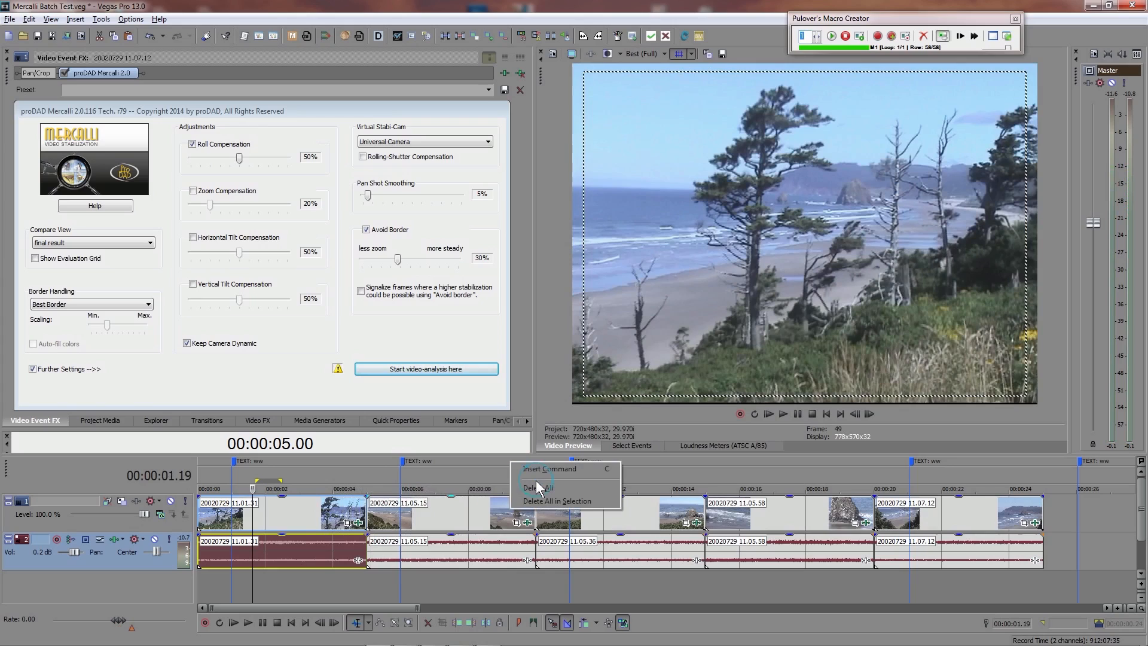